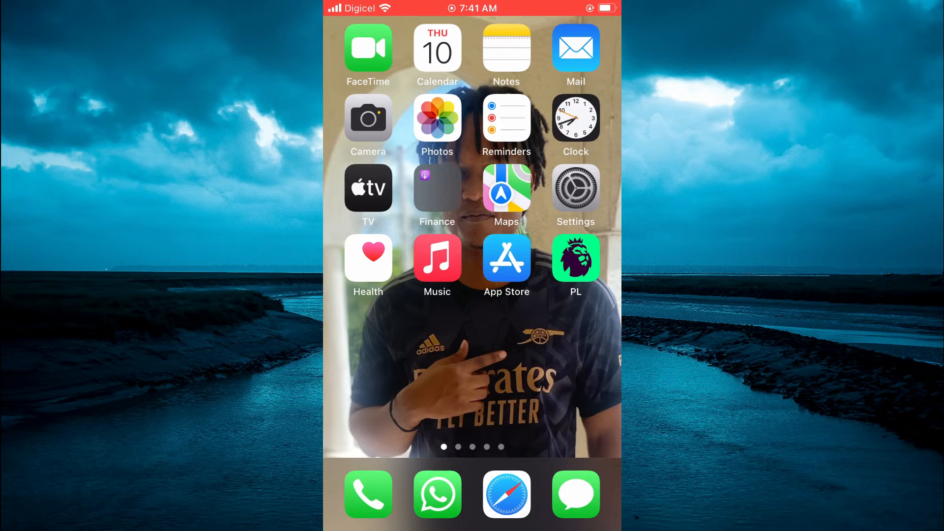
# Step: Launch the Messages app from the Home Screen dock
pyautogui.click(576, 494)
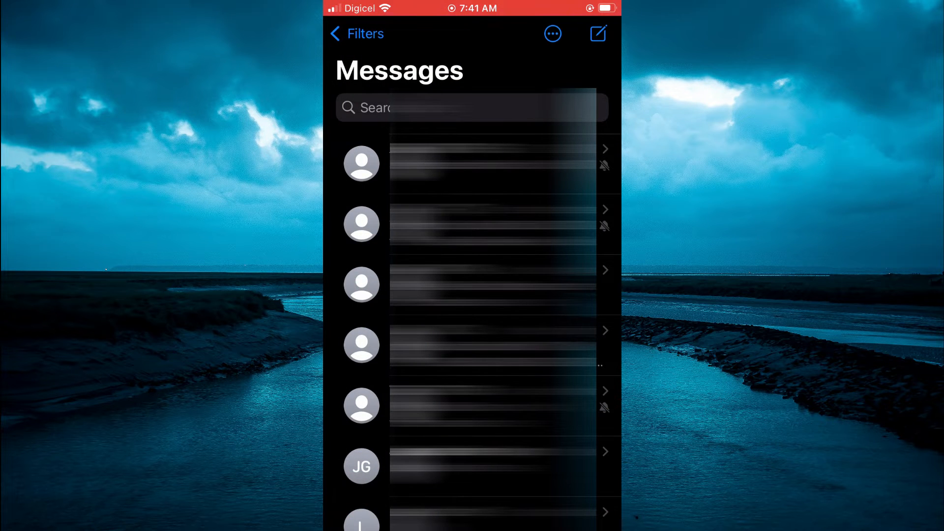
# Step: Put the Messages conversation list into Select Messages editing mode
pyautogui.click(552, 33)
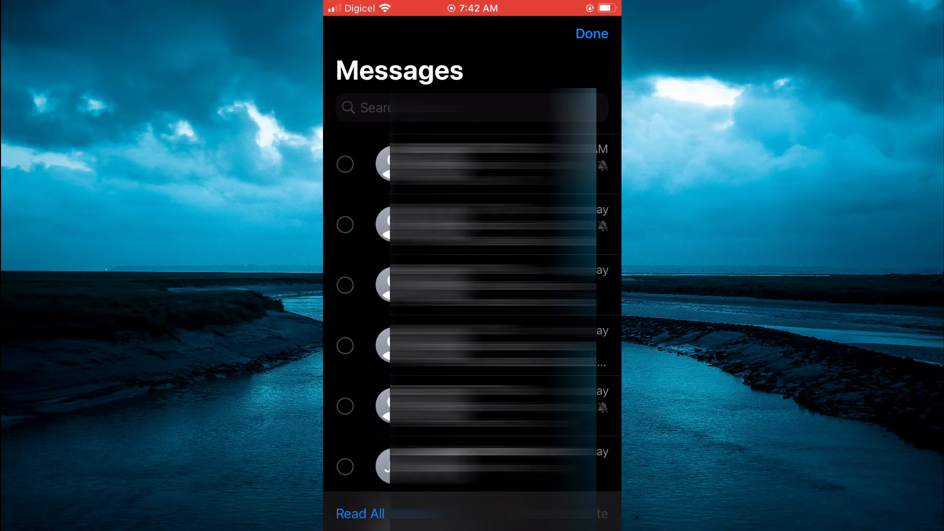
# Step: Select all conversations, scroll to confirm they're checked, then exit edit mode with Done
pyautogui.click(346, 233)
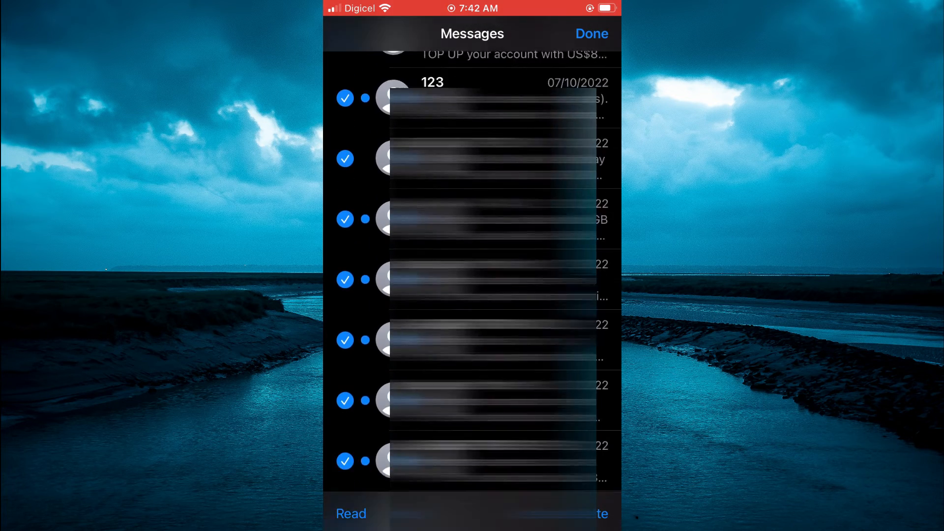
pyautogui.scroll(-3)
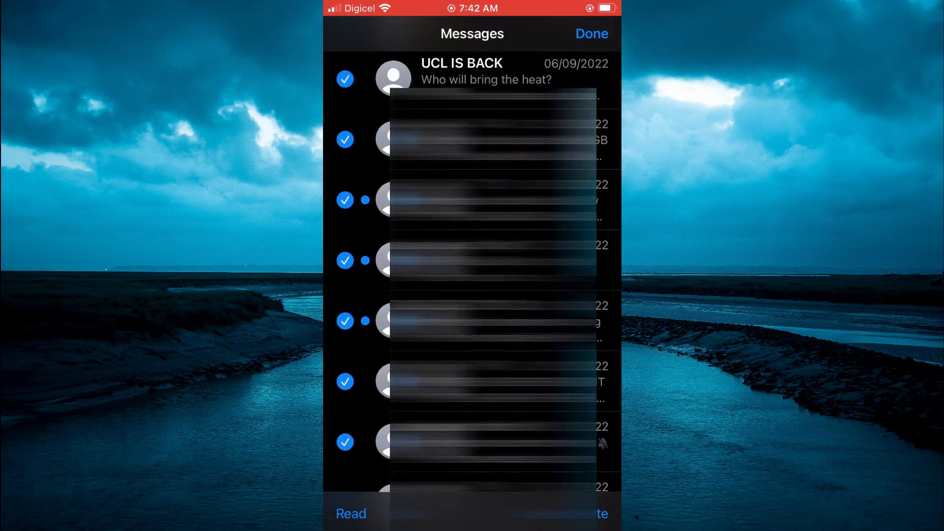
pyautogui.scroll(-3)
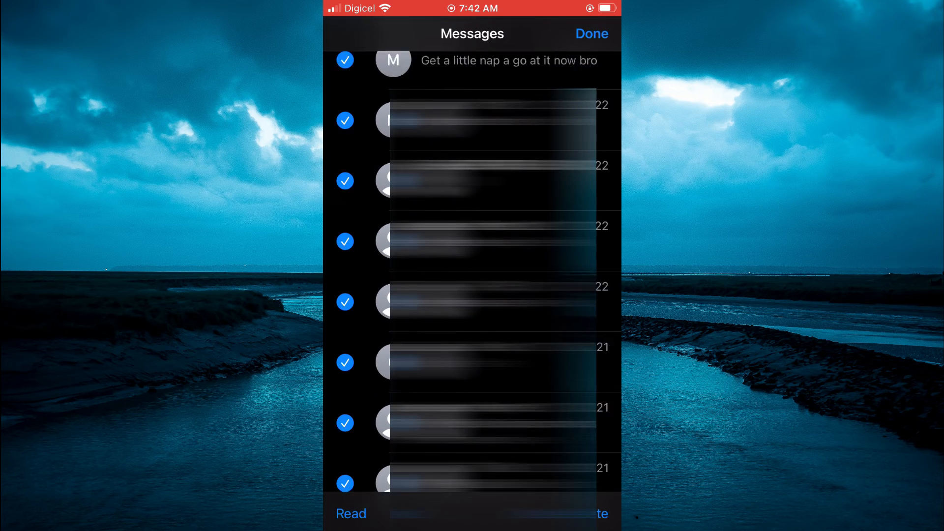
pyautogui.scroll(-3)
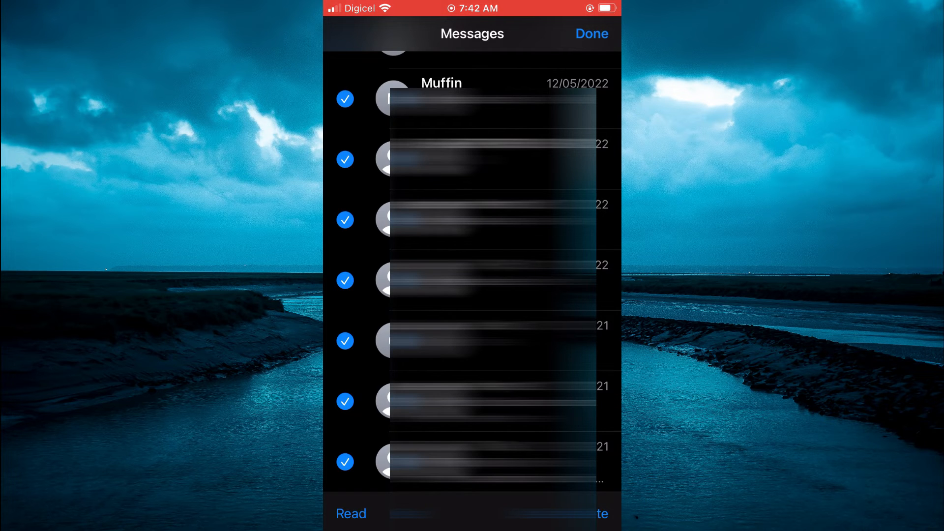
pyautogui.click(591, 34)
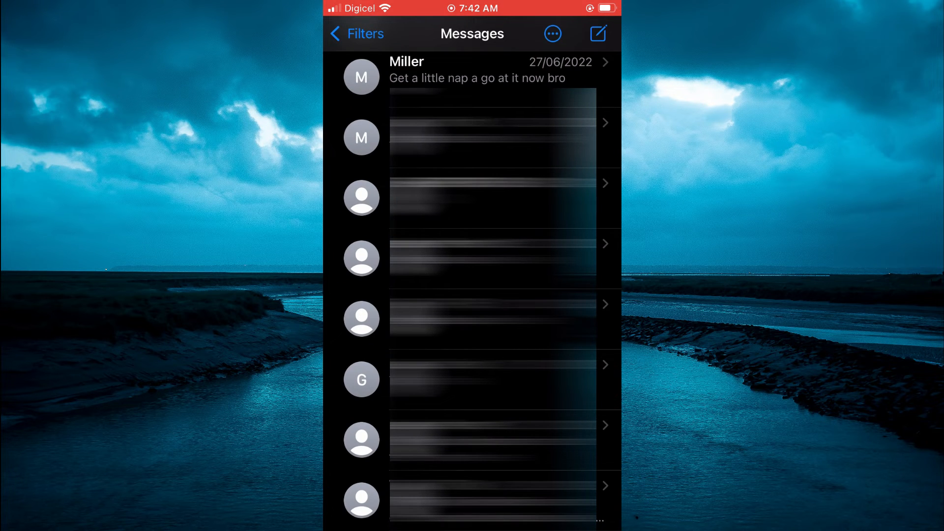